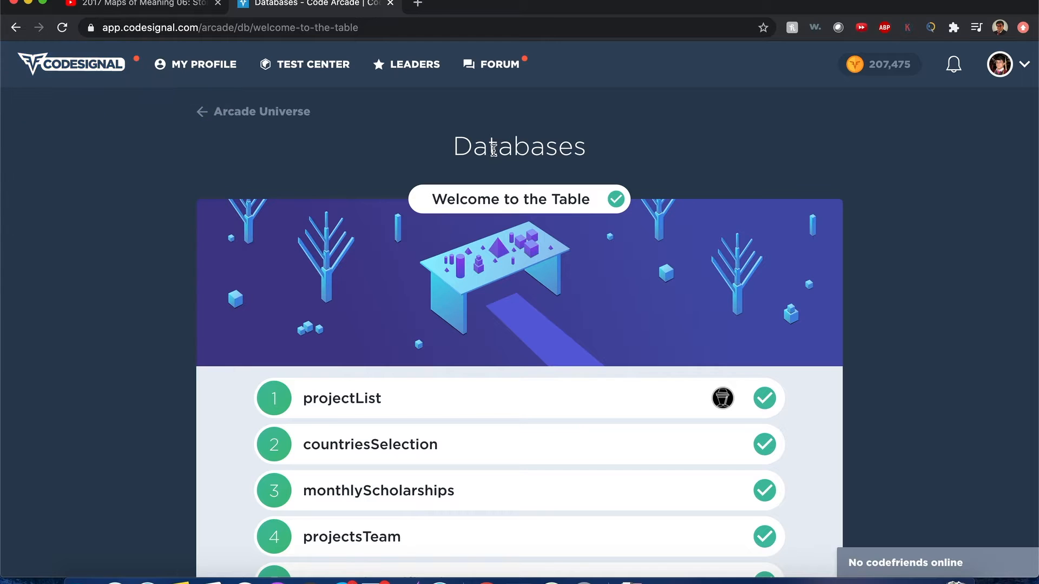
Step: Open the projectList task from the Databases arcade page
{"action": "left_click", "coordinate": [342, 398]}
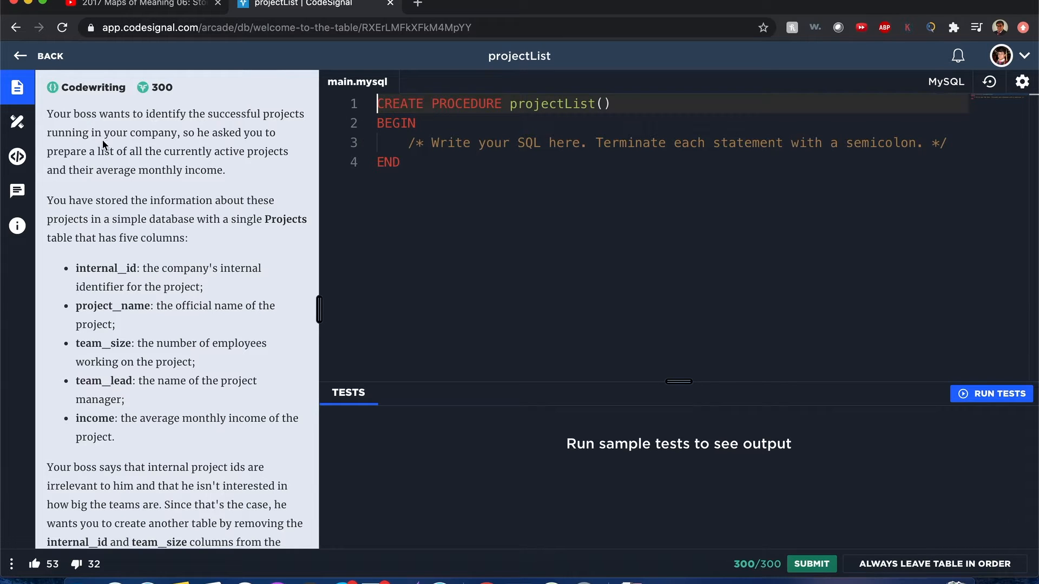
{"action": "mouse_move", "coordinate": [149, 139]}
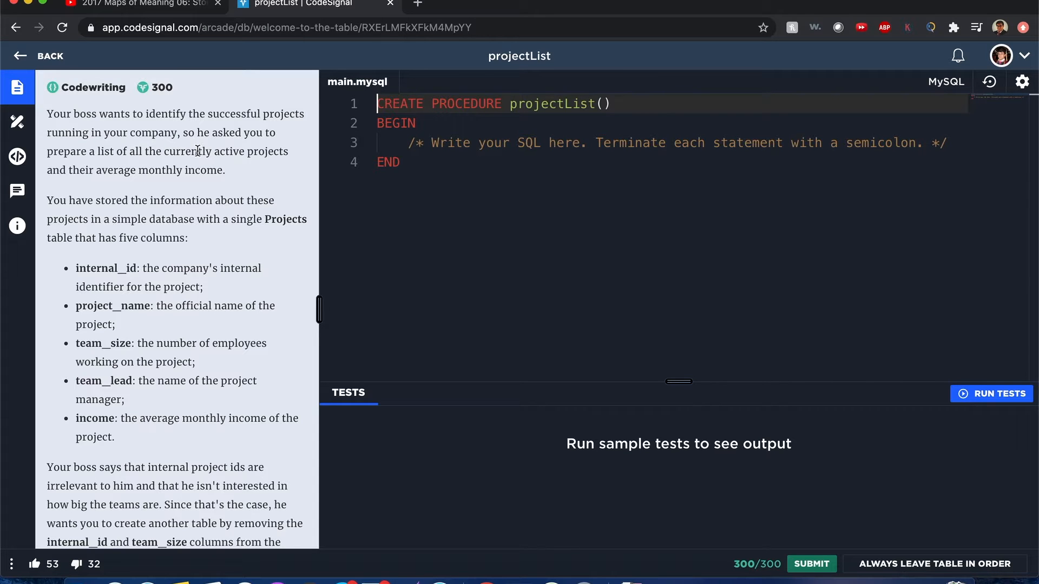
{"action": "mouse_move", "coordinate": [185, 184]}
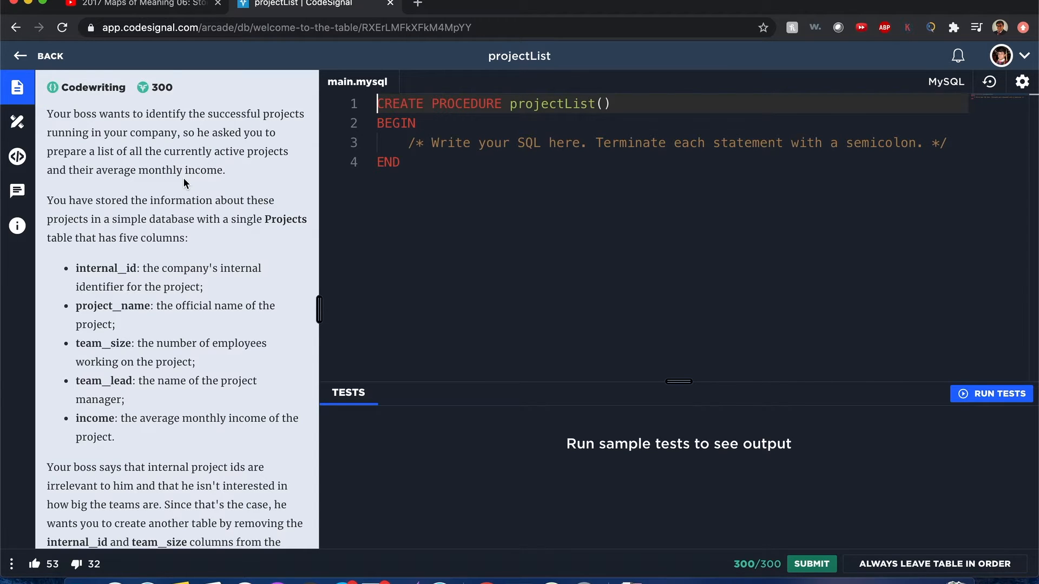
{"action": "scroll", "scroll_direction": "down", "scroll_amount": 3}
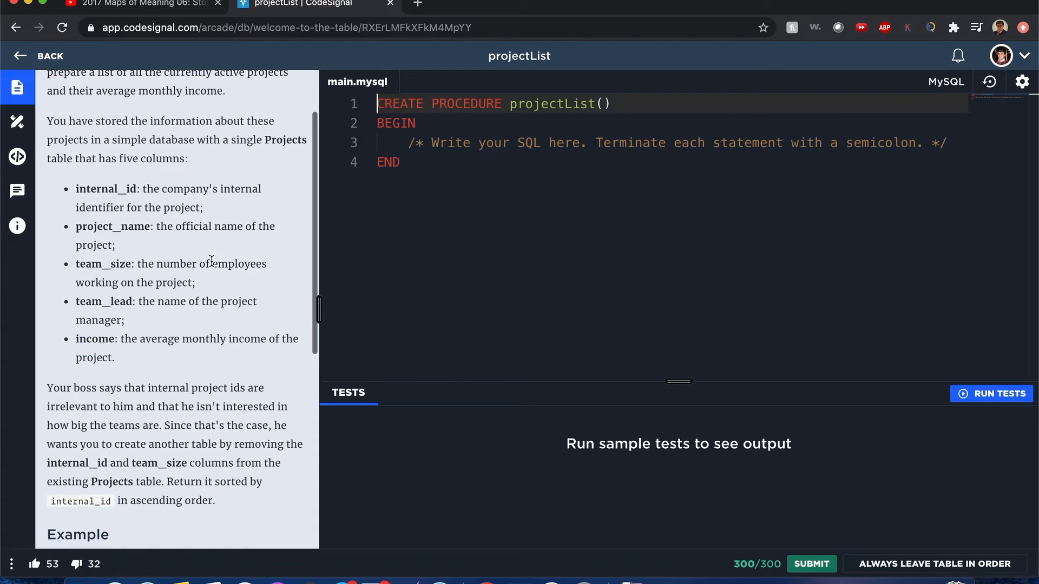
{"action": "scroll", "scroll_direction": "down", "scroll_amount": 3}
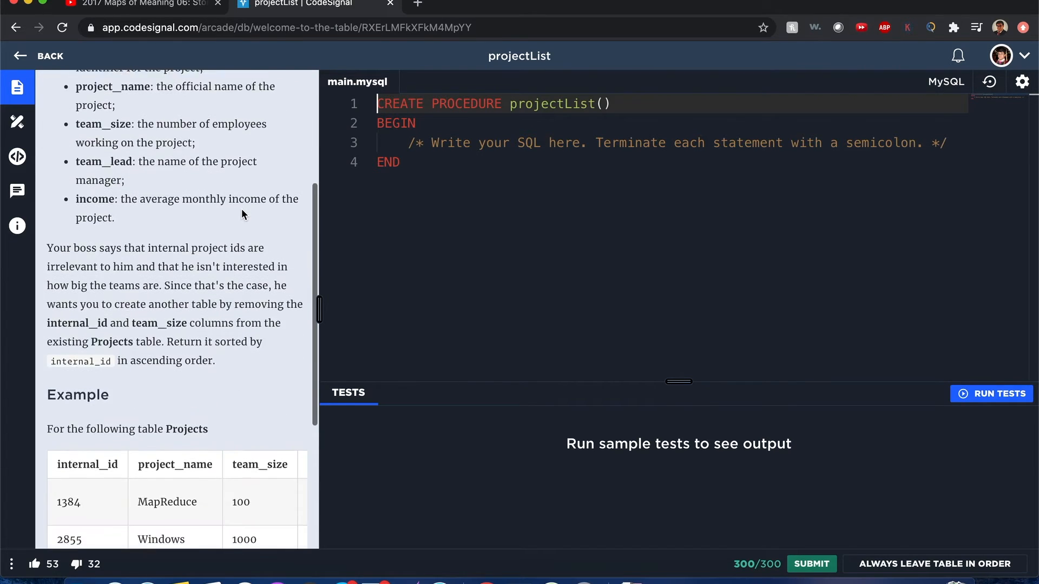
{"action": "scroll", "scroll_direction": "down", "scroll_amount": 3}
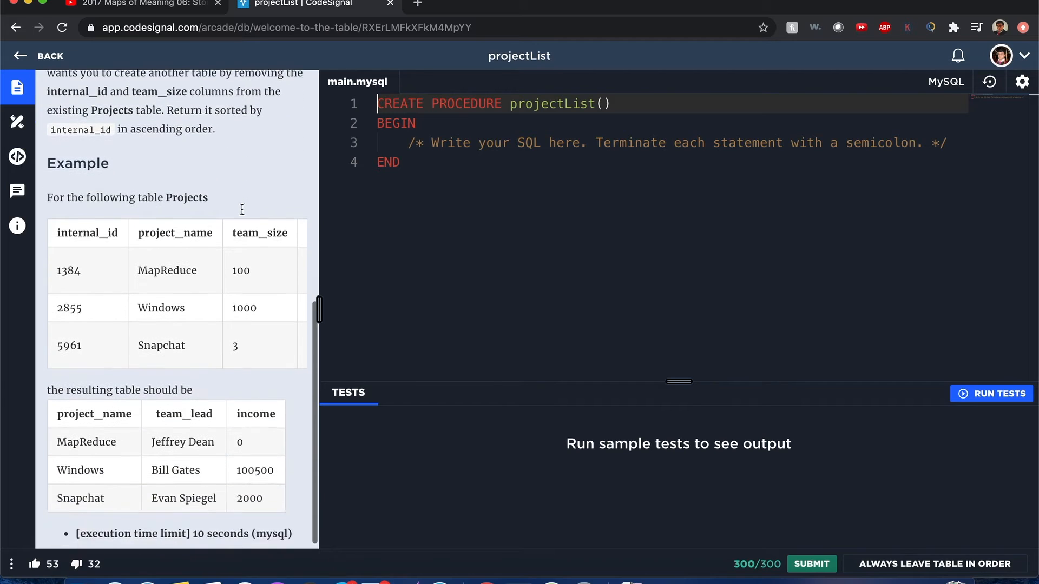
{"action": "scroll", "scroll_direction": "down", "scroll_amount": 3}
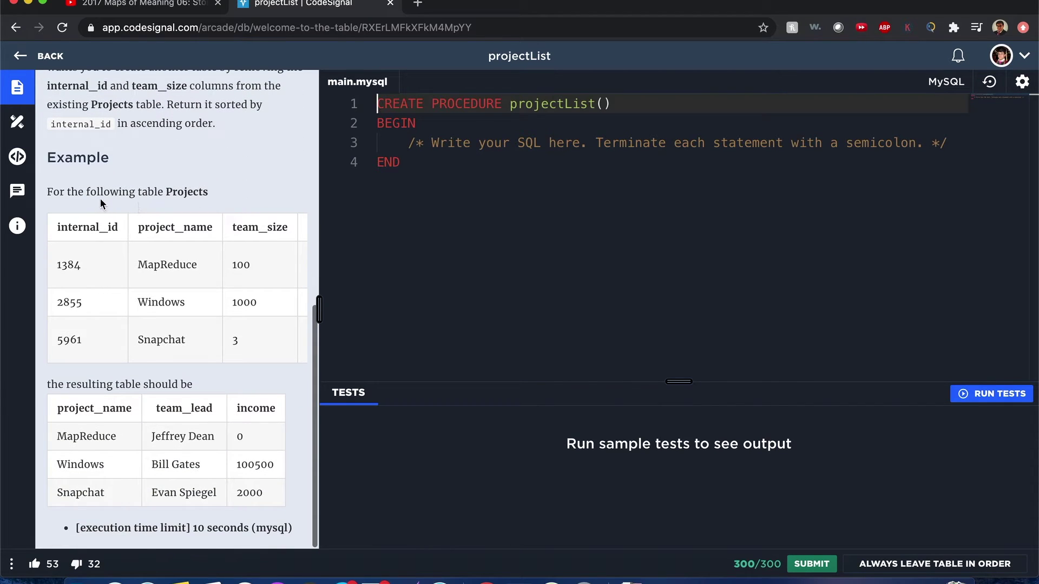
{"action": "mouse_move", "coordinate": [193, 271]}
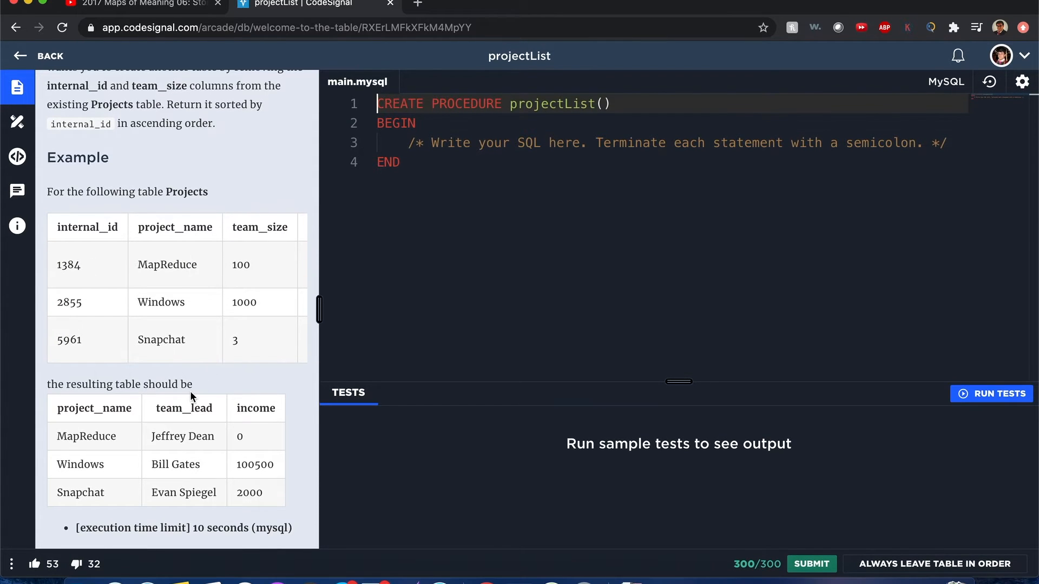
{"action": "mouse_move", "coordinate": [162, 414]}
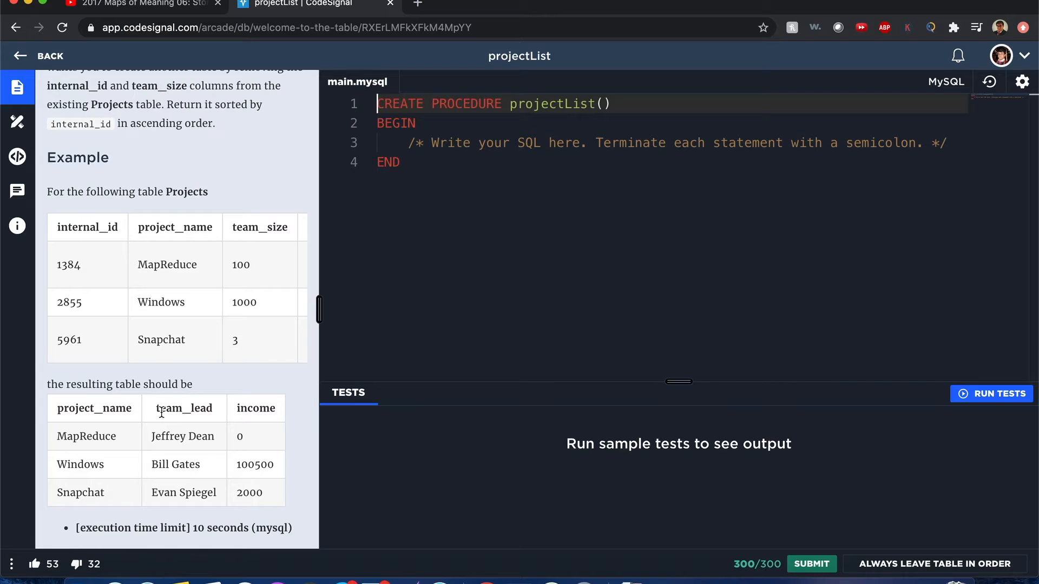
{"action": "mouse_move", "coordinate": [289, 428]}
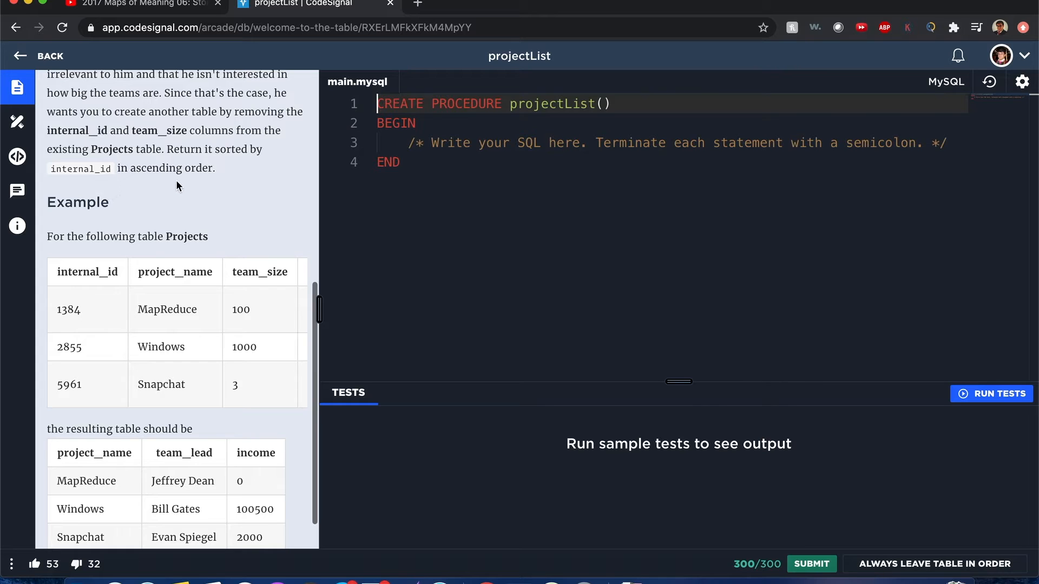
{"action": "mouse_move", "coordinate": [937, 127]}
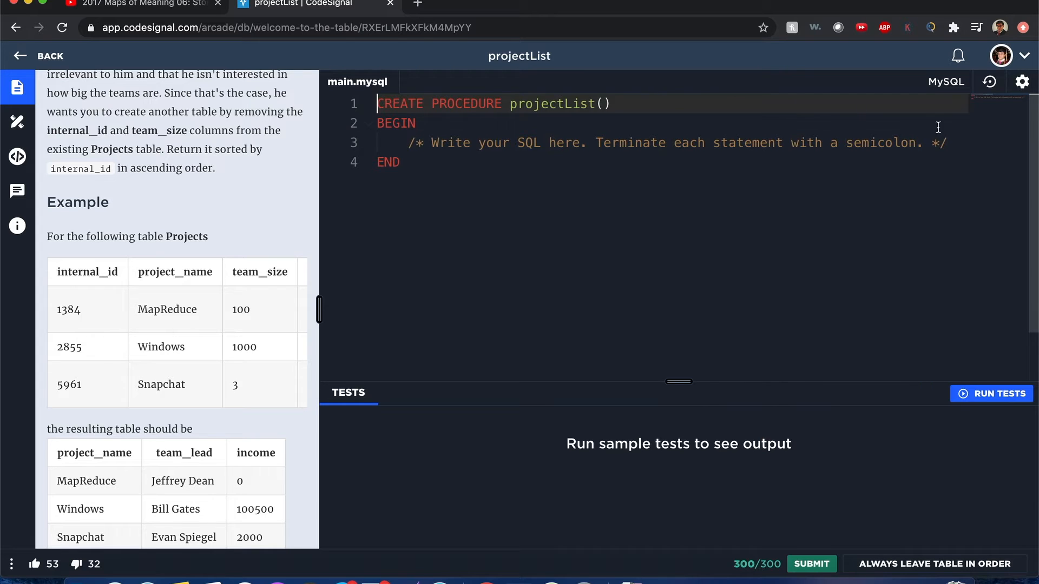
Step: Write 'SELECT project_name, team_lead, income FROM Projects;' on a new procedure line
{"action": "key", "text": "Enter"}
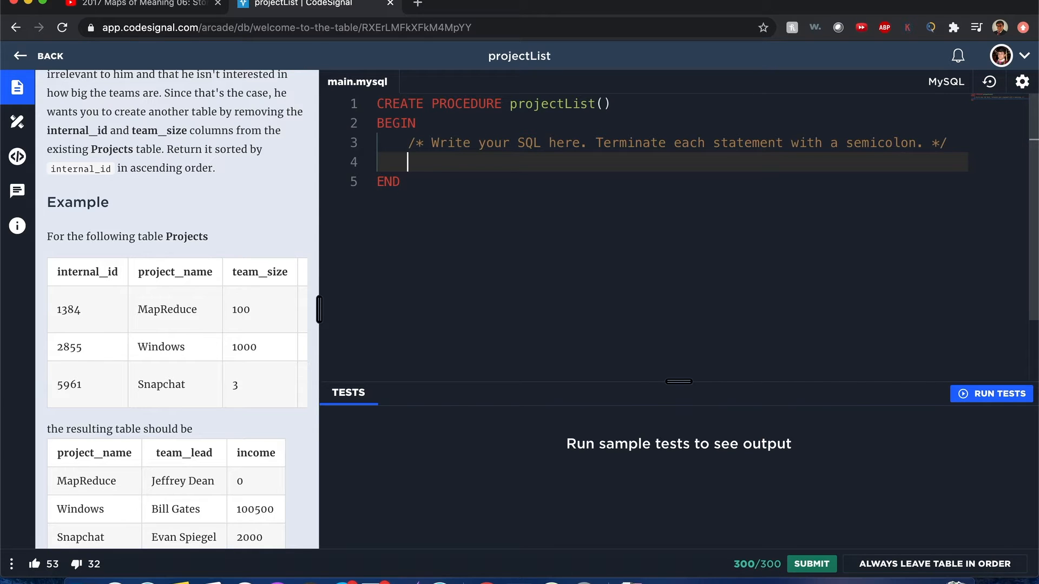
{"action": "type", "text": "SELECT"}
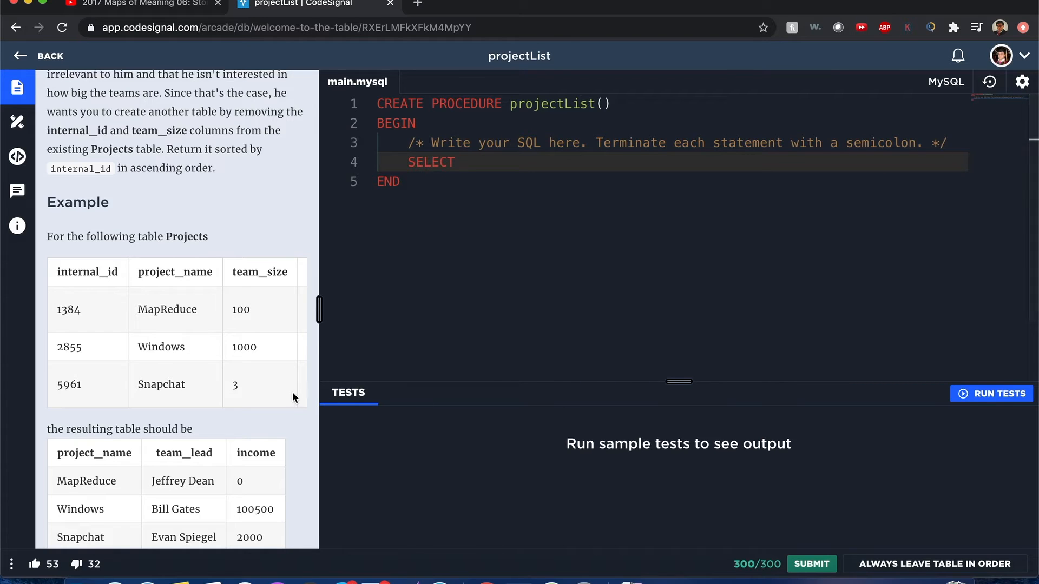
{"action": "mouse_move", "coordinate": [252, 445]}
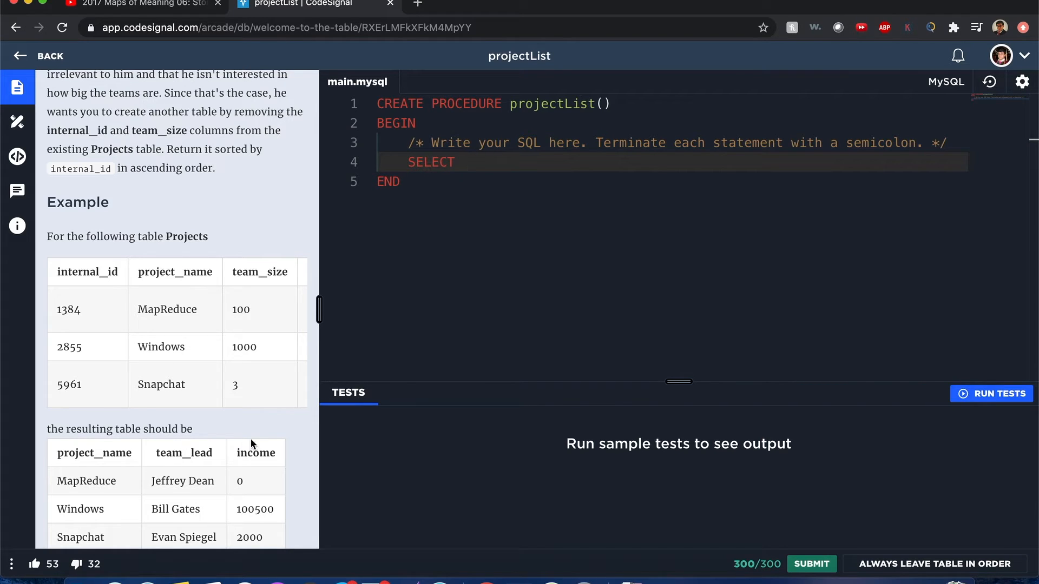
{"action": "type", "text": "project_nam"}
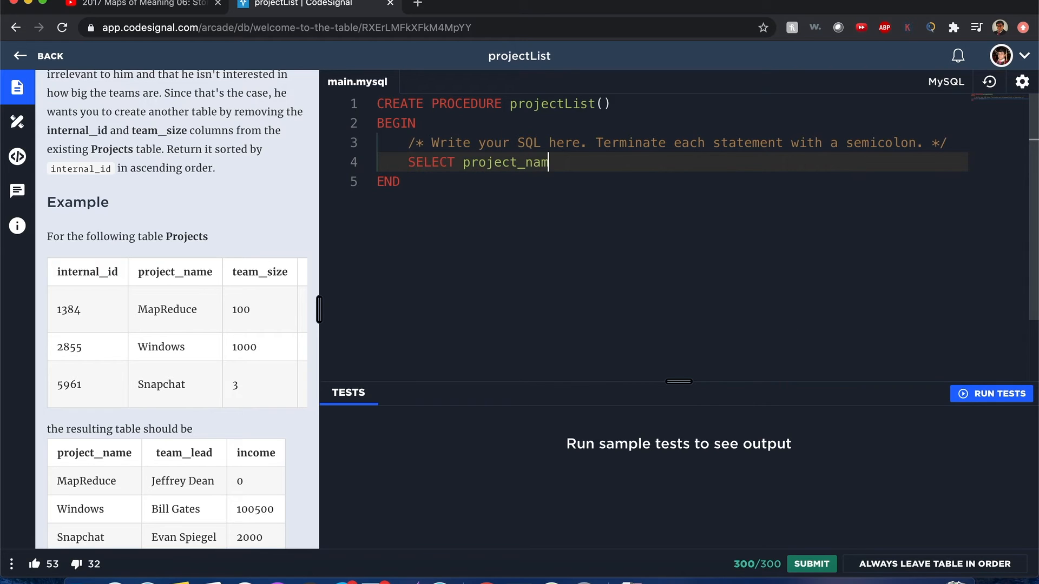
{"action": "type", "text": "e, team_lead, income,"}
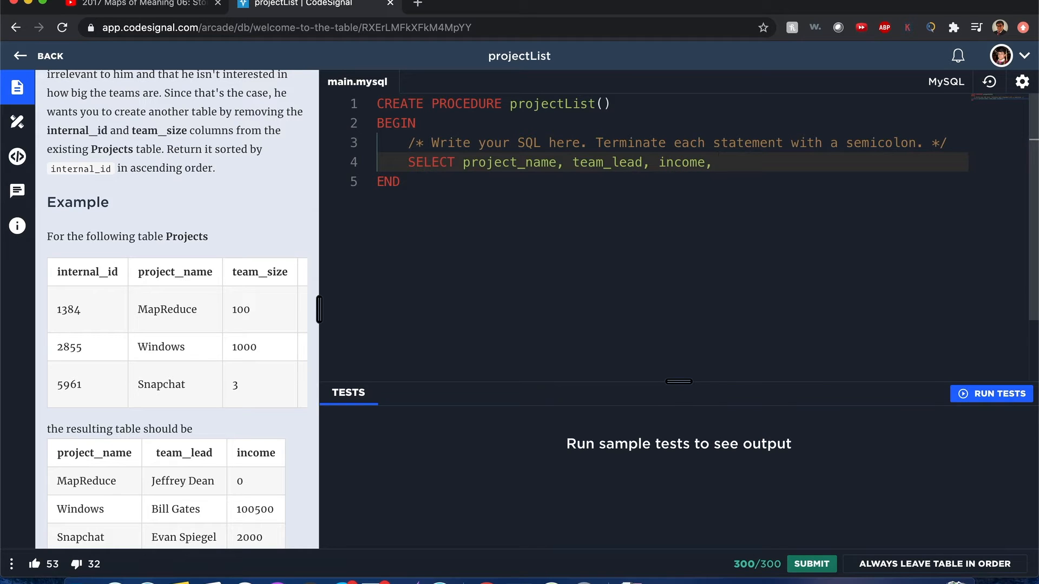
{"action": "type", "text": "F"}
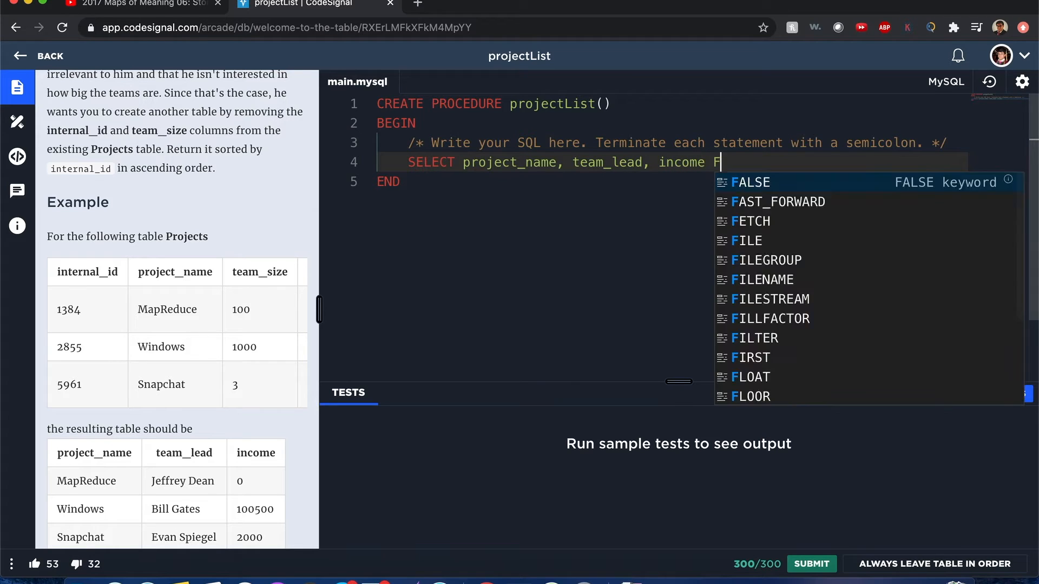
{"action": "type", "text": "ROM Por"}
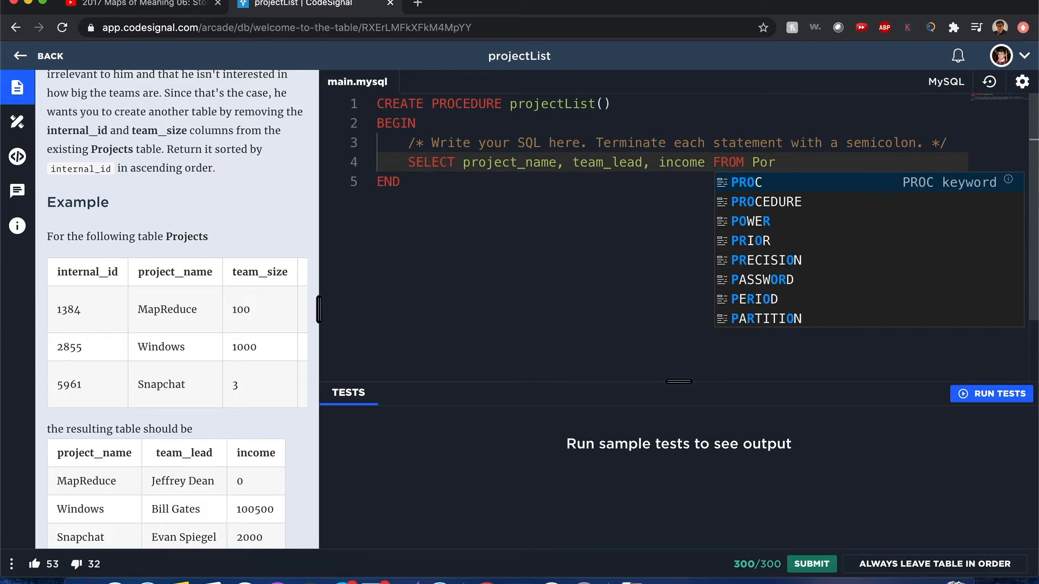
{"action": "type", "text": "ojects;"}
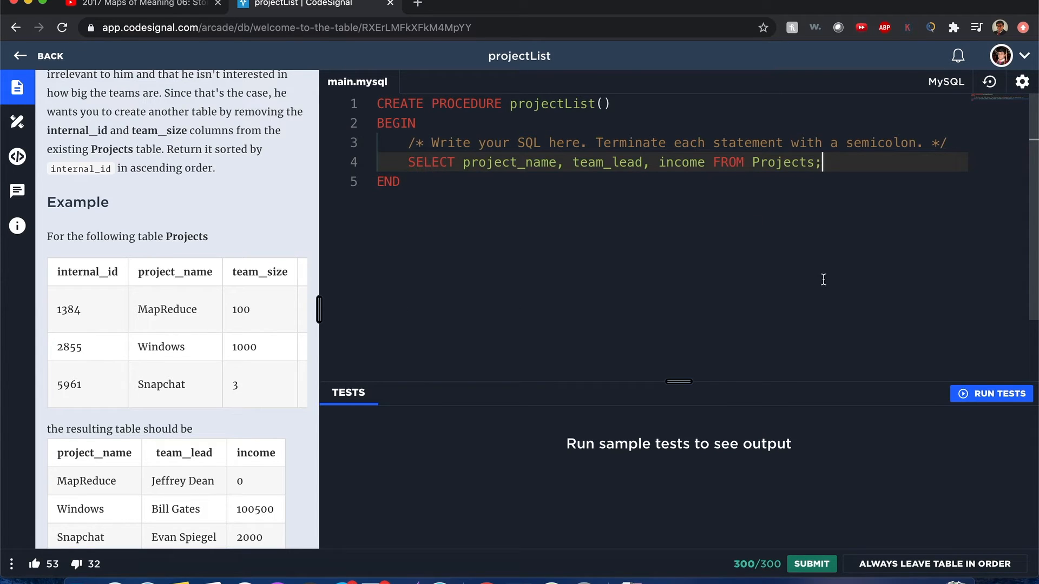
{"action": "mouse_move", "coordinate": [235, 181]}
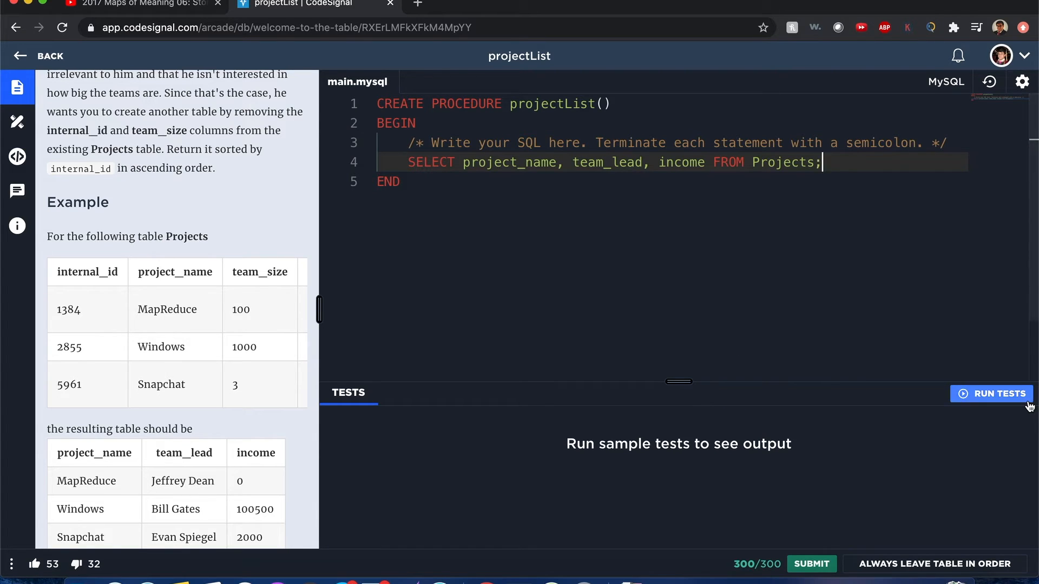
Step: Run sample tests, then submit to pass all 3 tests with 300/300
{"action": "left_click", "coordinate": [992, 394]}
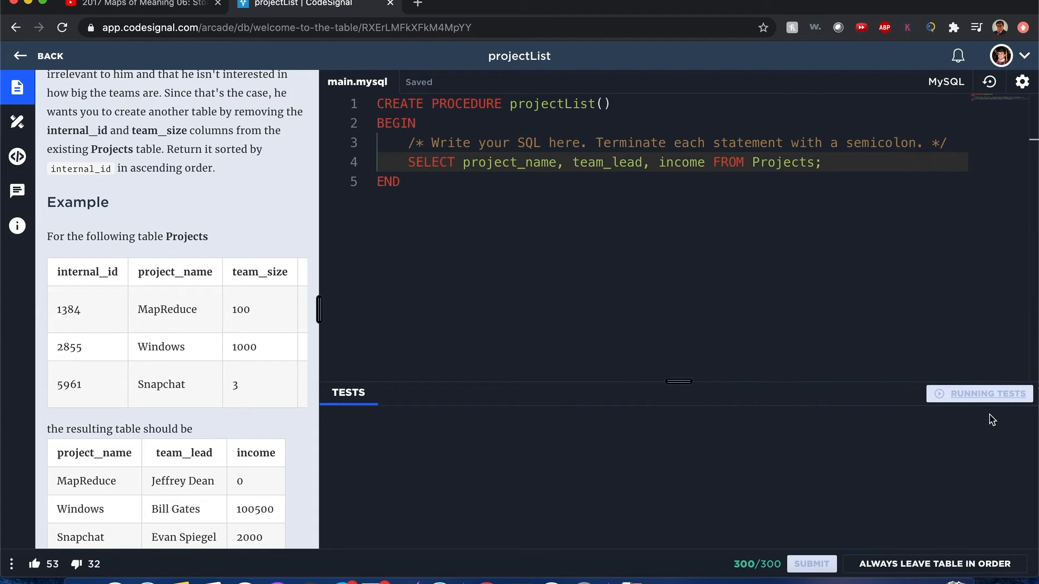
{"action": "left_click", "coordinate": [979, 394]}
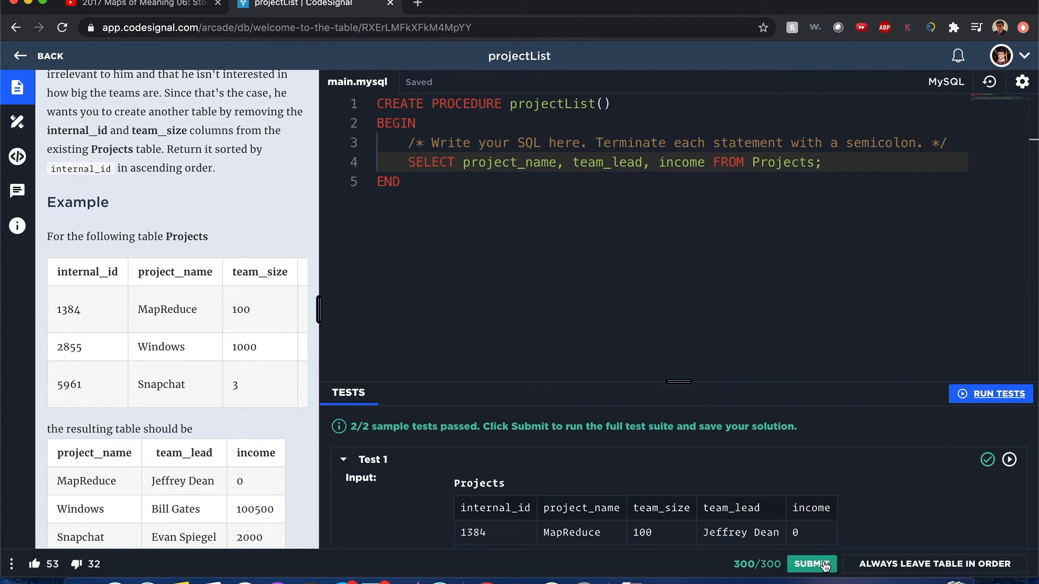
{"action": "left_click", "coordinate": [812, 564]}
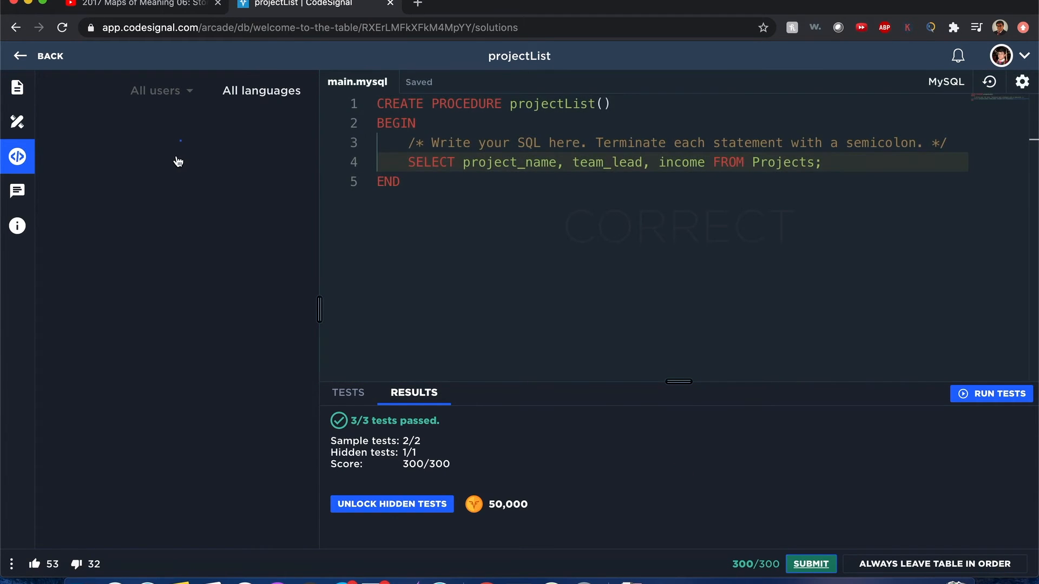
{"action": "left_click", "coordinate": [17, 87]}
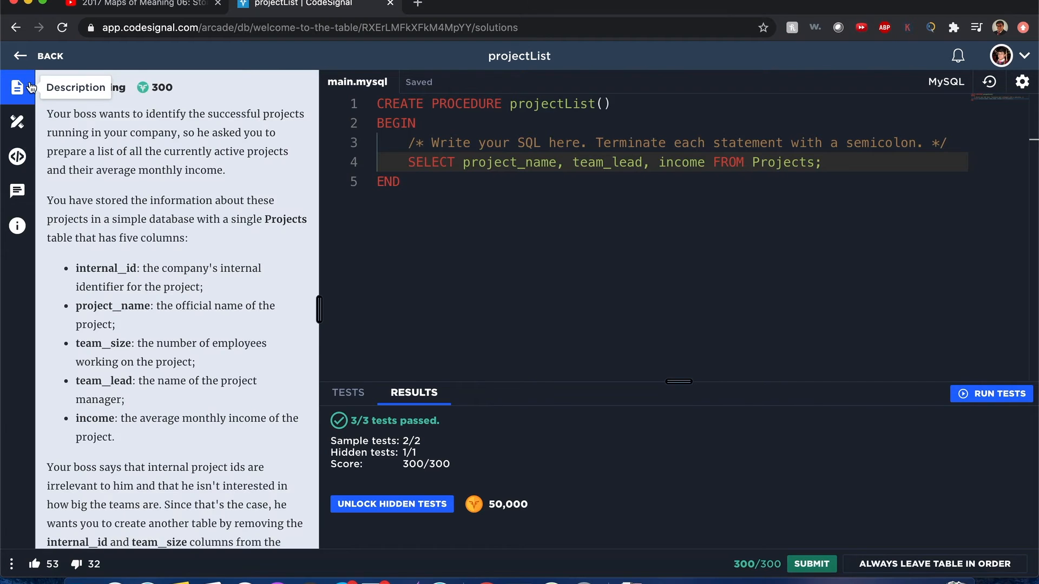
{"action": "scroll", "scroll_direction": "down", "scroll_amount": 3}
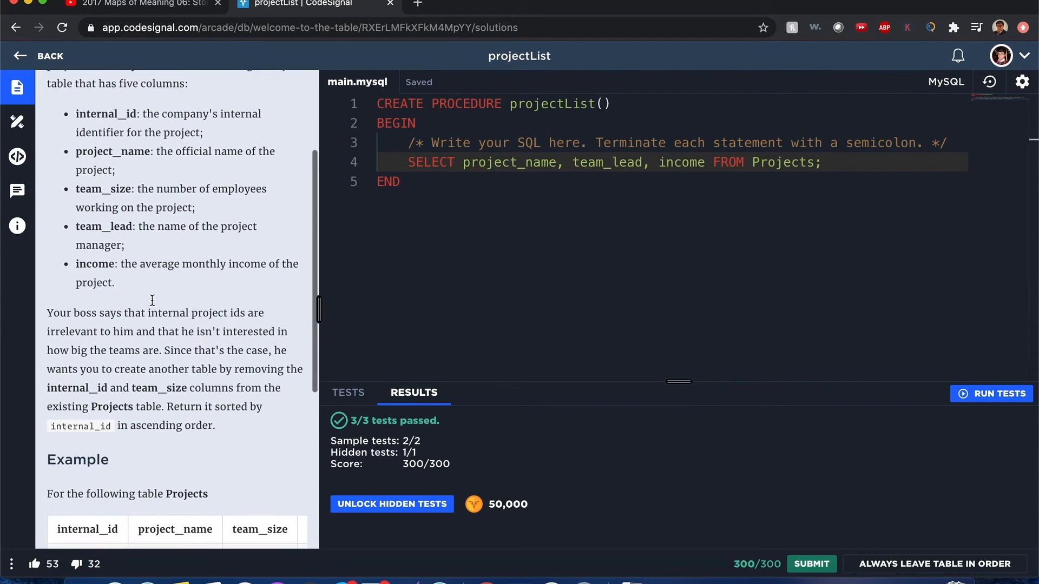
{"action": "scroll", "scroll_direction": "down", "scroll_amount": 3}
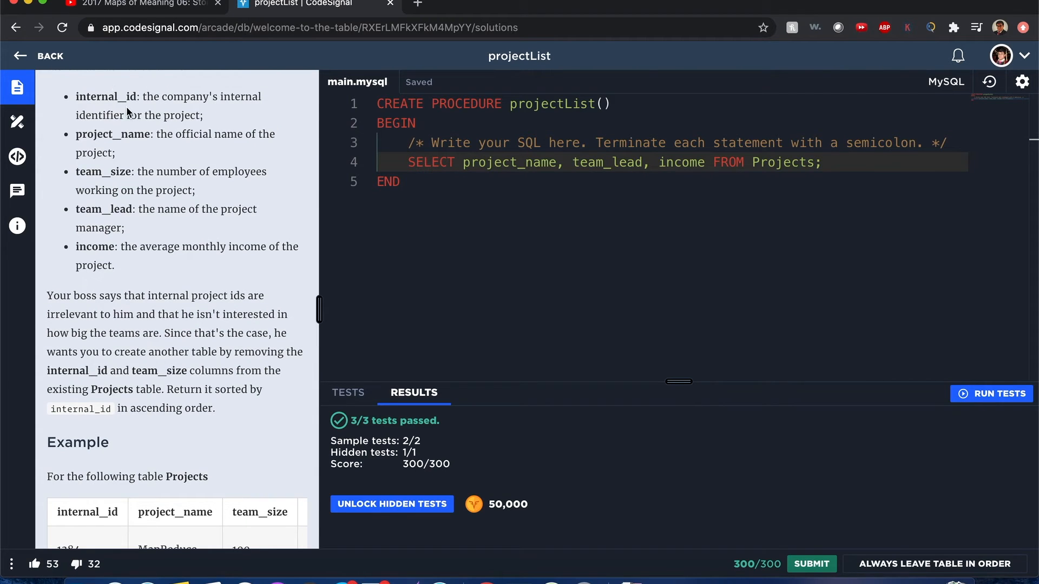
{"action": "scroll", "scroll_direction": "down", "scroll_amount": 3}
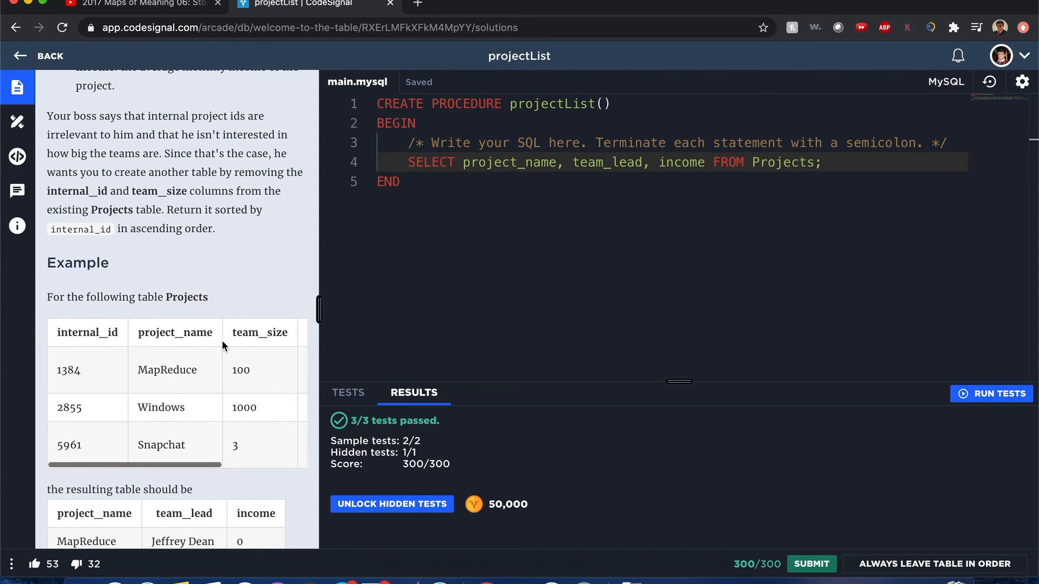
{"action": "mouse_move", "coordinate": [78, 357]}
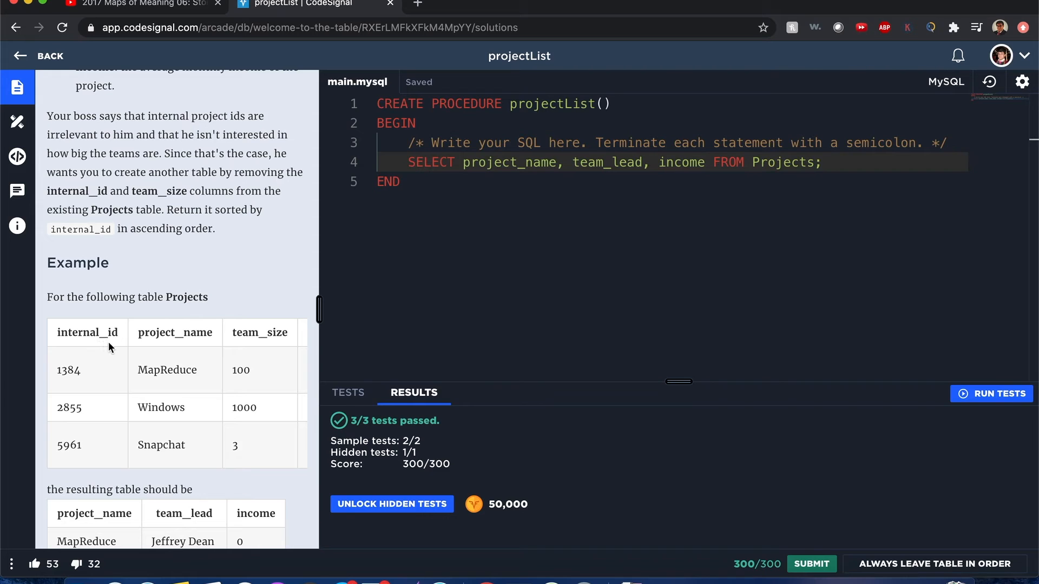
{"action": "scroll", "scroll_direction": "right", "scroll_amount": 3}
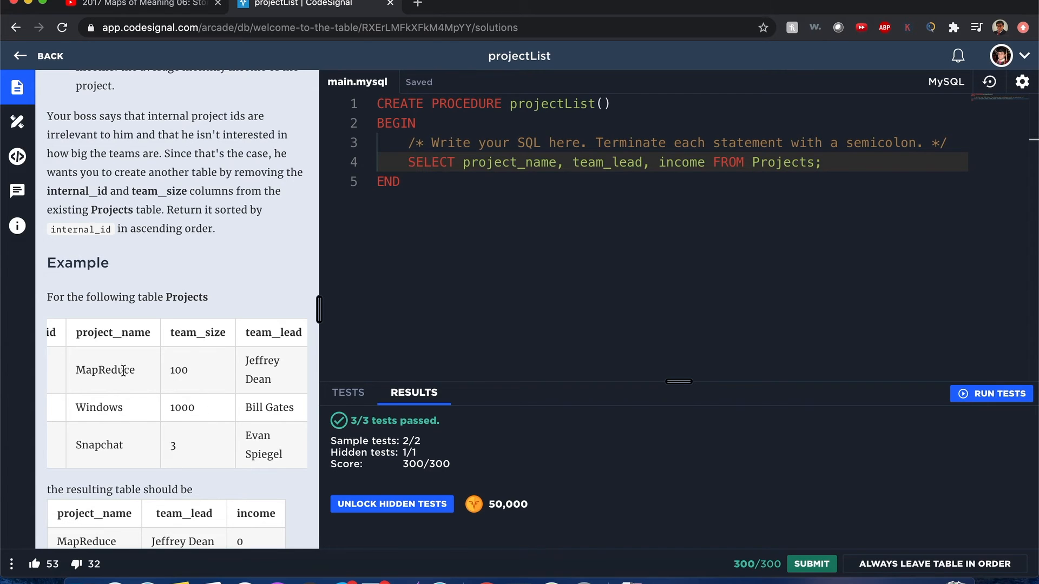
{"action": "mouse_move", "coordinate": [219, 355]}
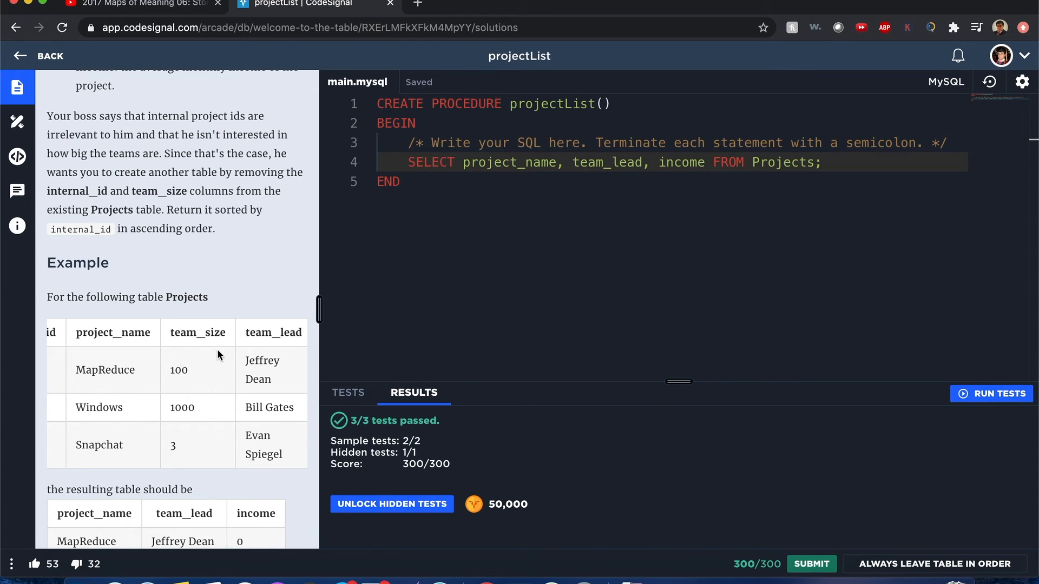
{"action": "scroll", "scroll_direction": "left", "scroll_amount": 3}
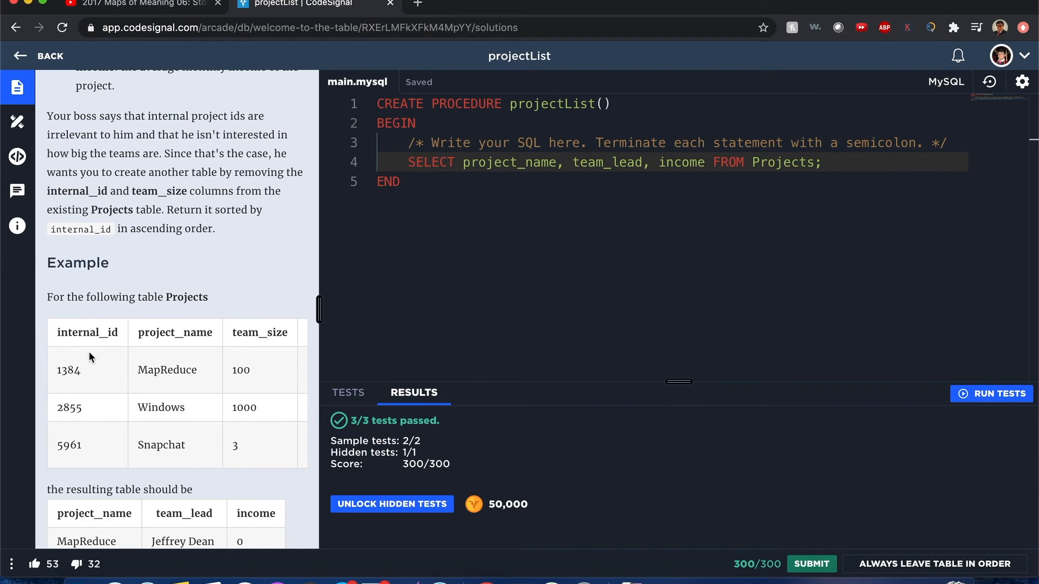
{"action": "mouse_move", "coordinate": [84, 387]}
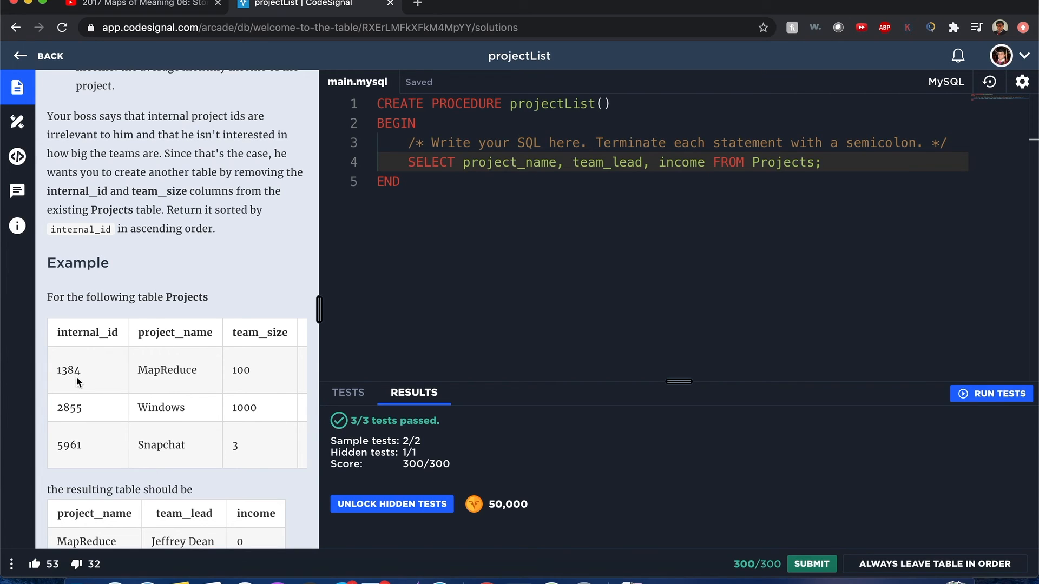
{"action": "scroll", "scroll_direction": "down", "scroll_amount": 3}
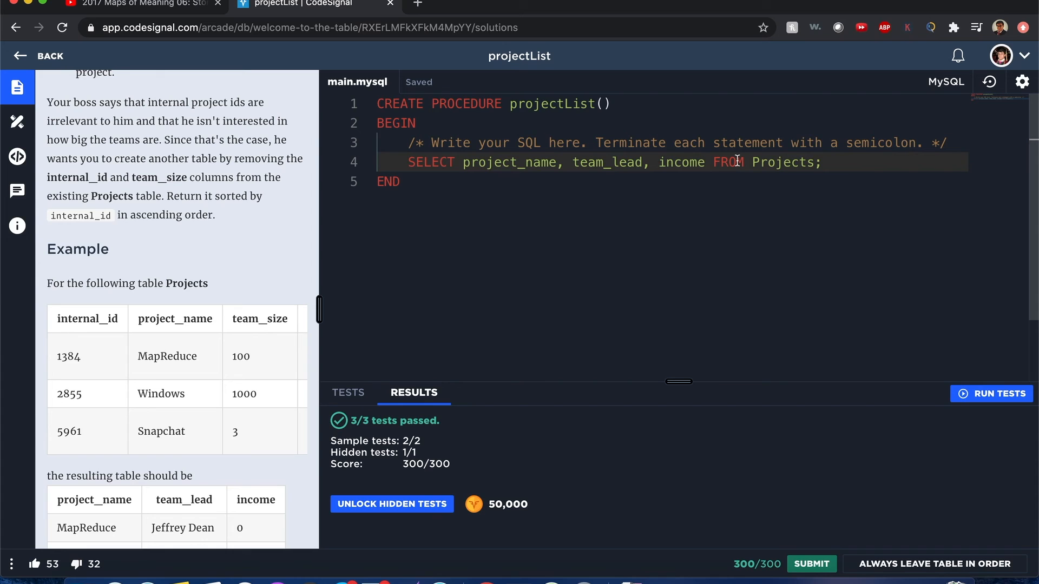
{"action": "mouse_move", "coordinate": [352, 201]}
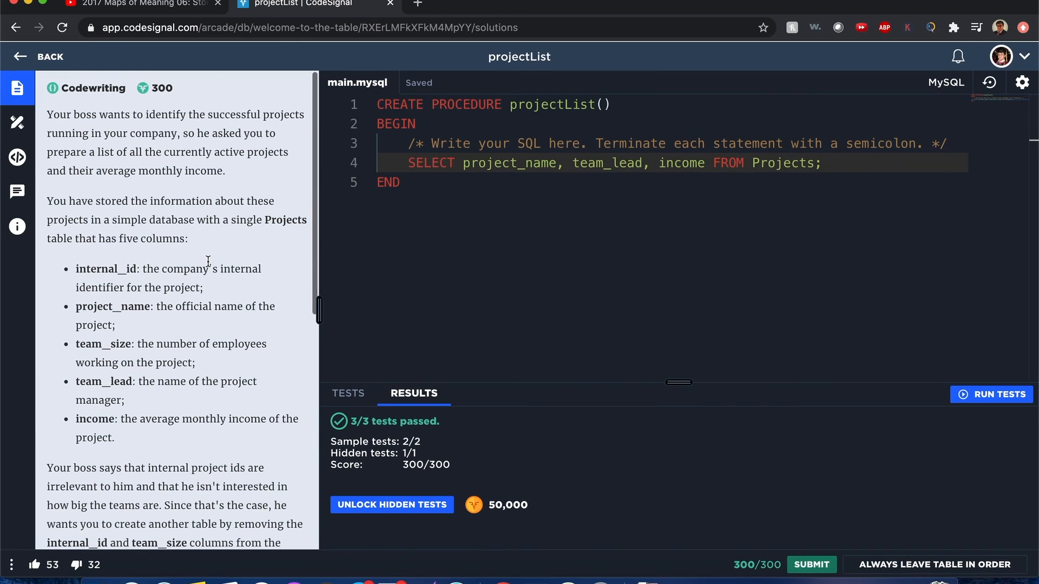
{"action": "mouse_move", "coordinate": [283, 220]}
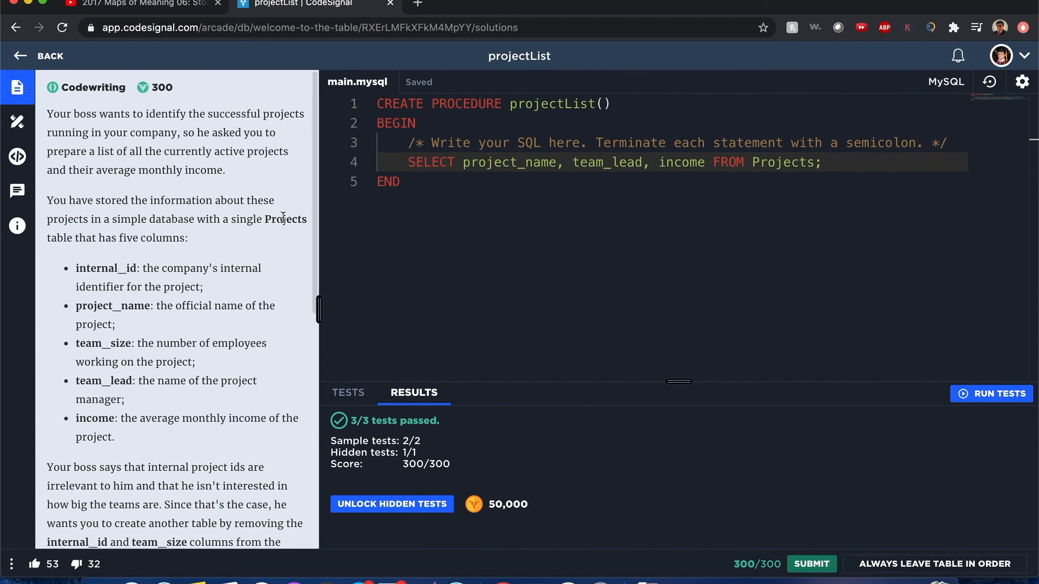